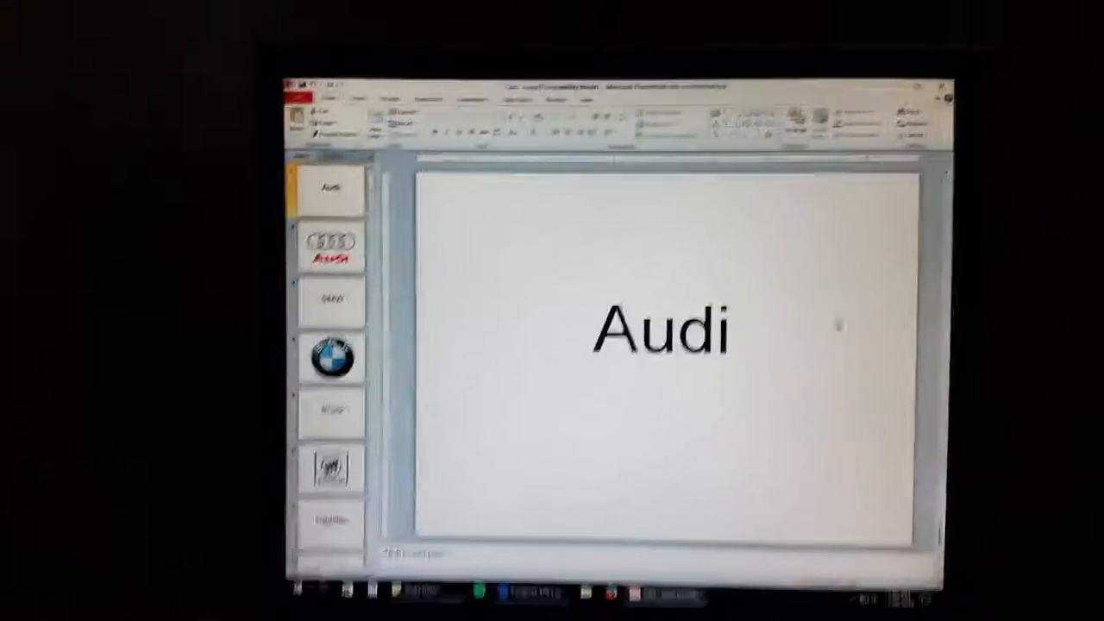
# Step from the Audi logo slide through the BMW slides to the Buick logo slide.
pyautogui.click(335, 247)
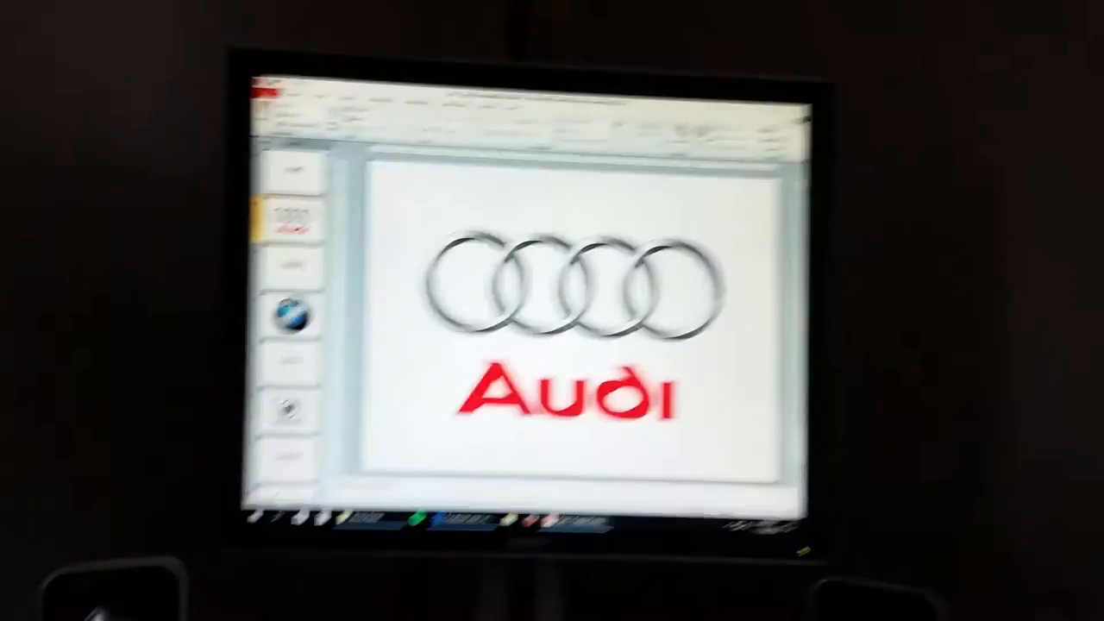
pyautogui.click(297, 190)
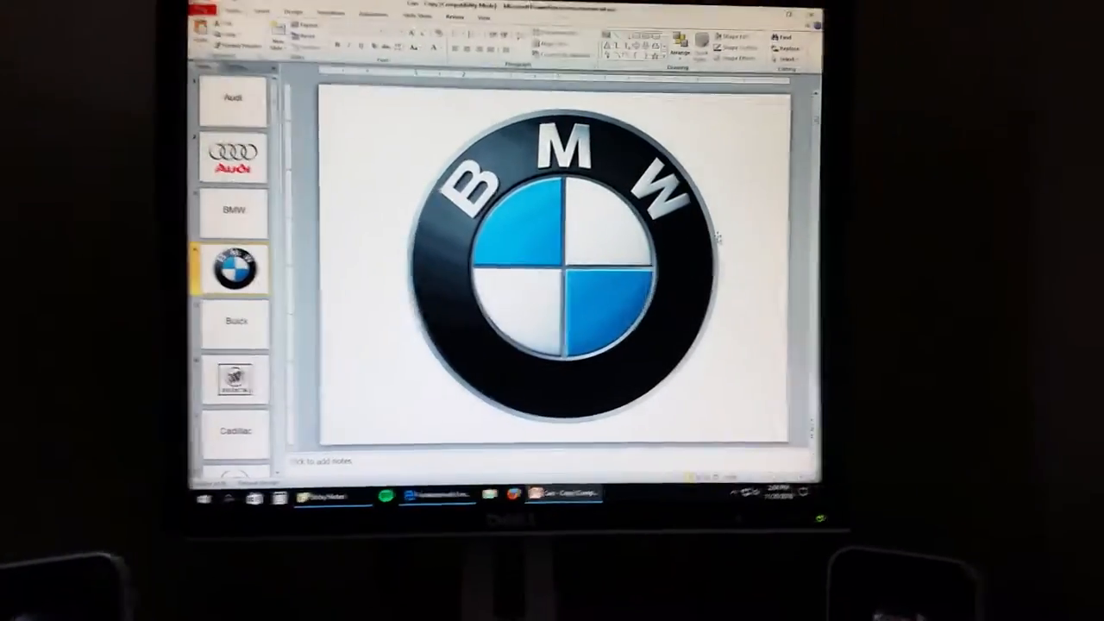
pyautogui.click(234, 324)
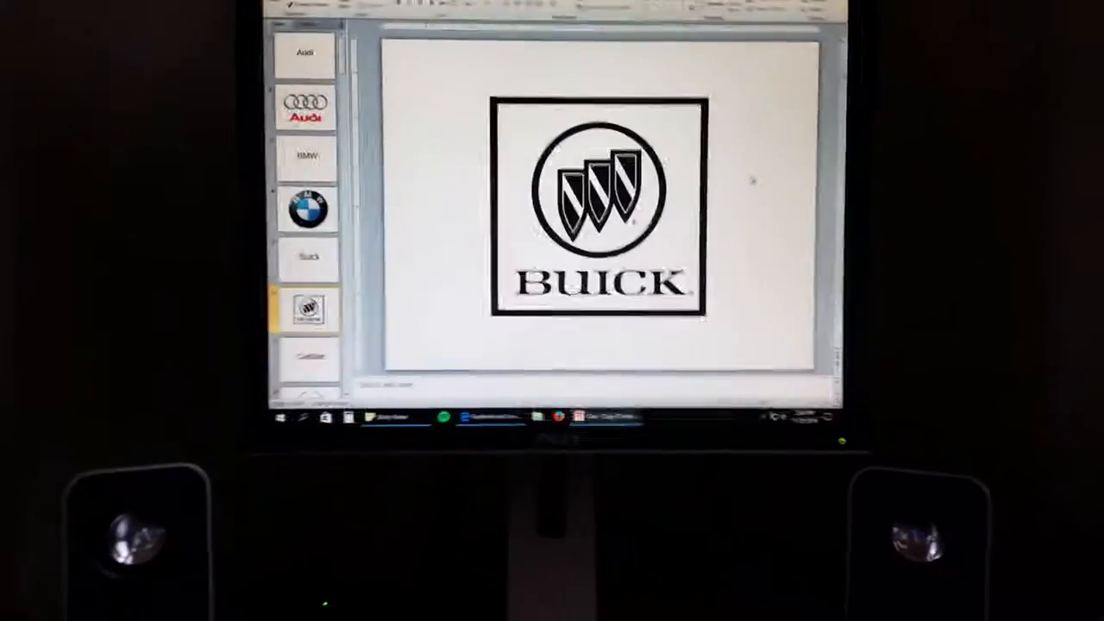
# Page through the Cadillac, Chevrolet and Chrysler logo slides to reach the Ford name slide.
pyautogui.click(263, 408)
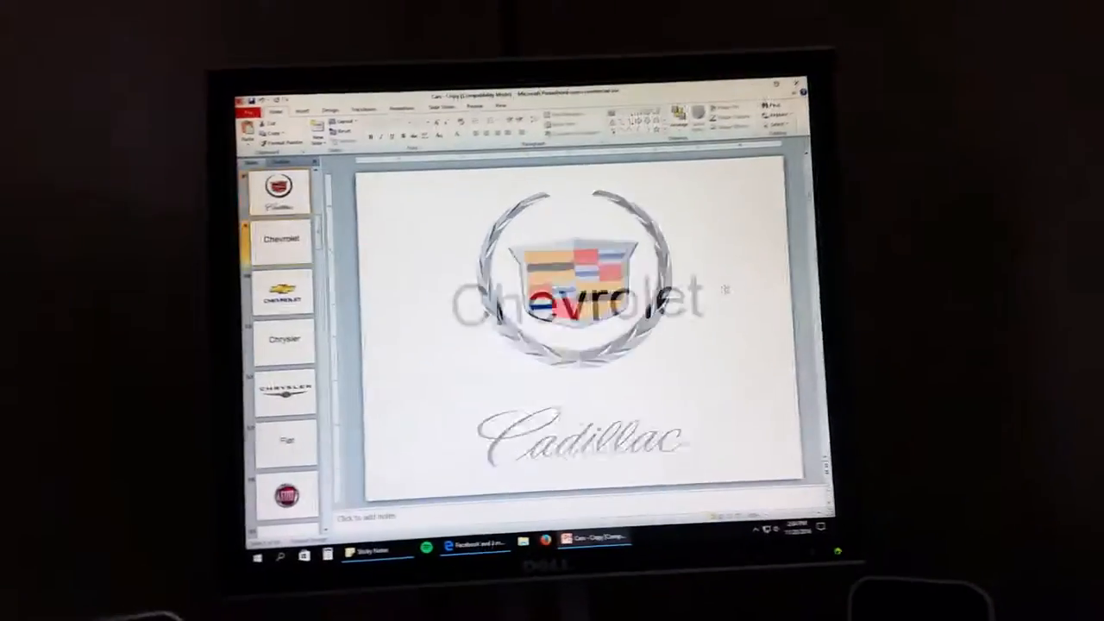
pyautogui.click(280, 289)
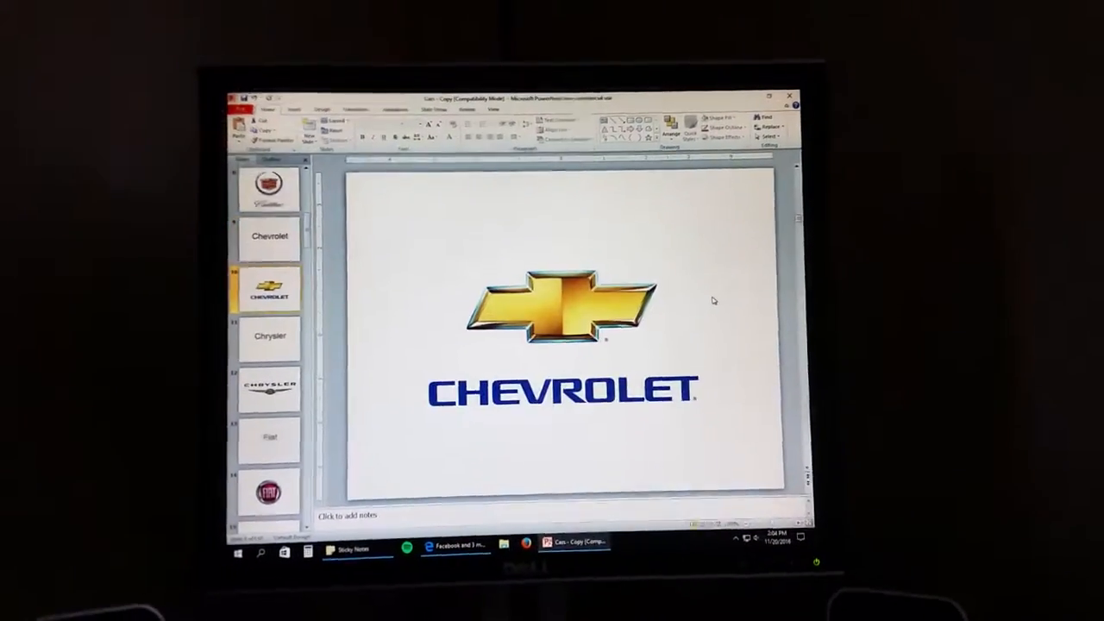
pyautogui.click(268, 336)
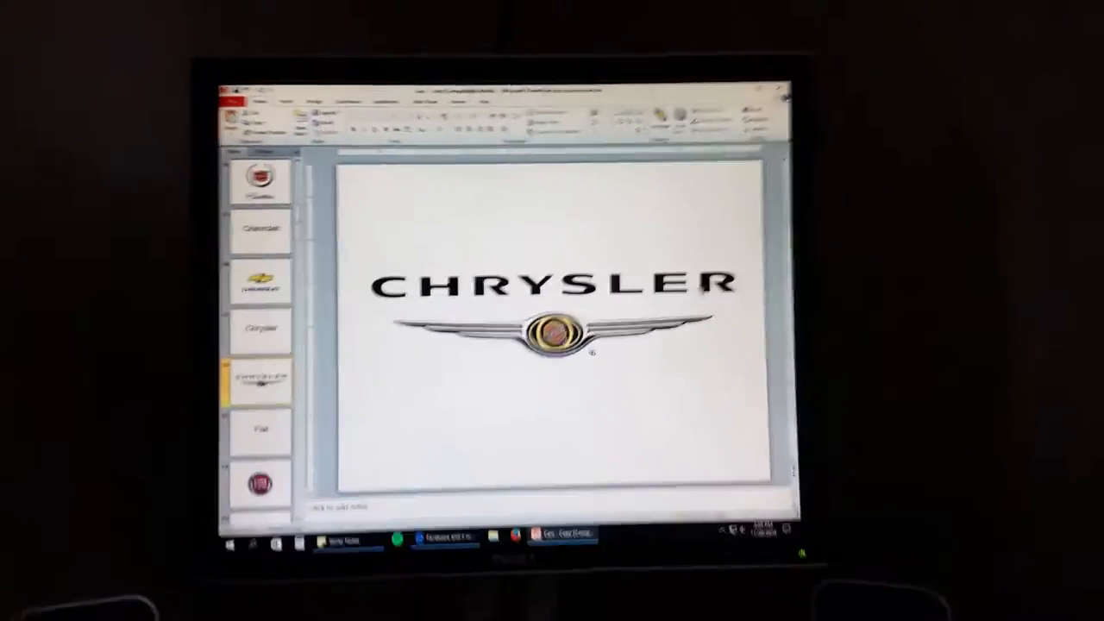
pyautogui.click(275, 403)
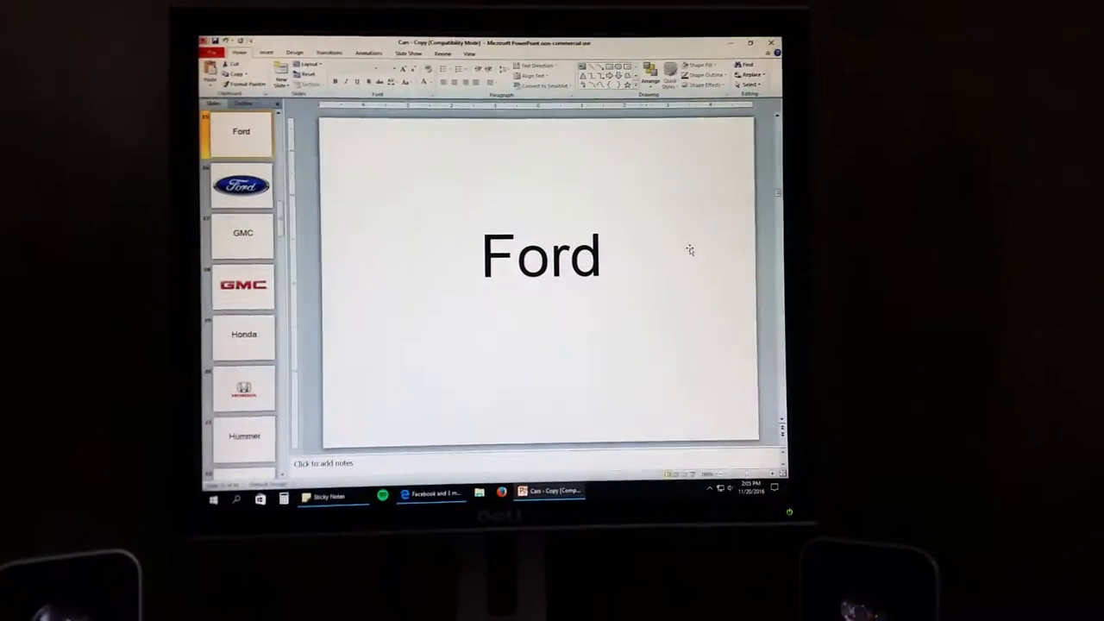
# Advance through the Ford and GMC logo slides toward the Isuzu logo slide.
pyautogui.click(242, 187)
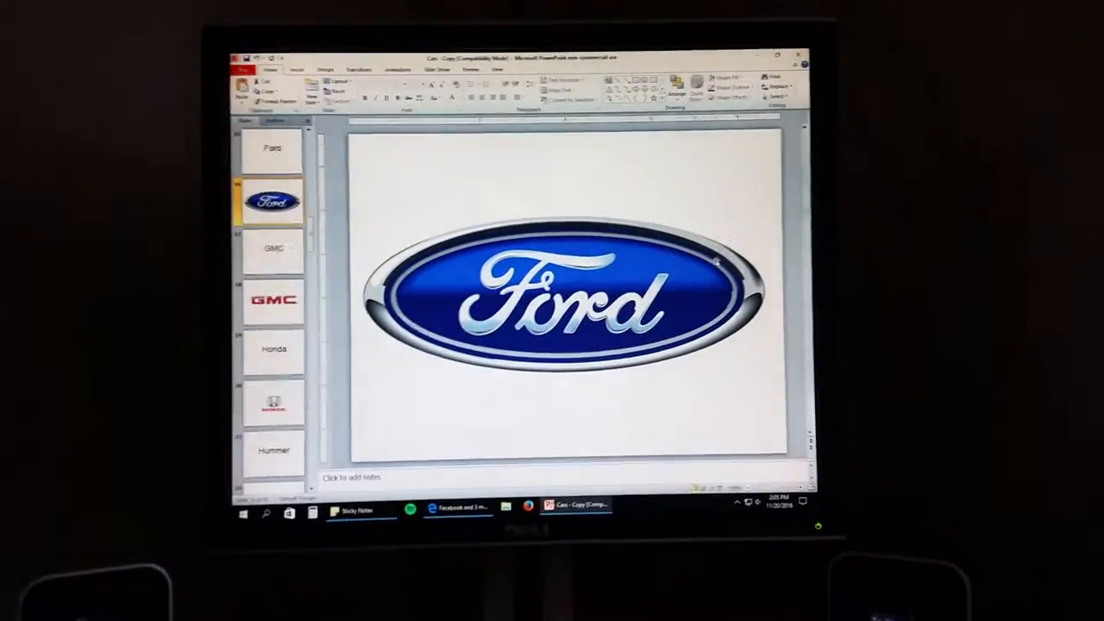
pyautogui.click(273, 250)
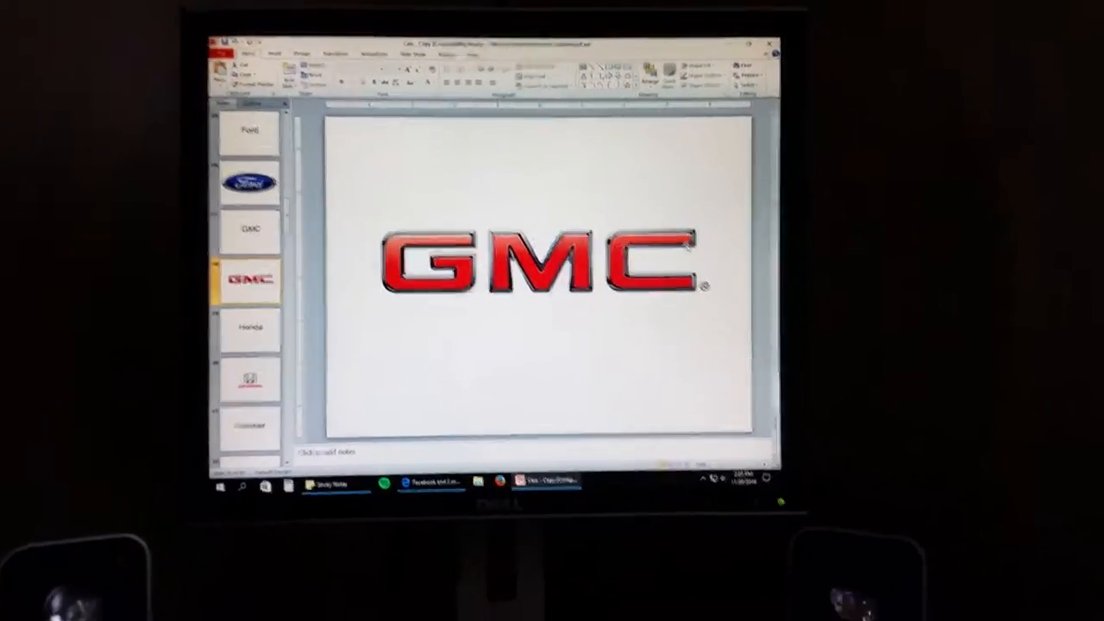
pyautogui.click(249, 327)
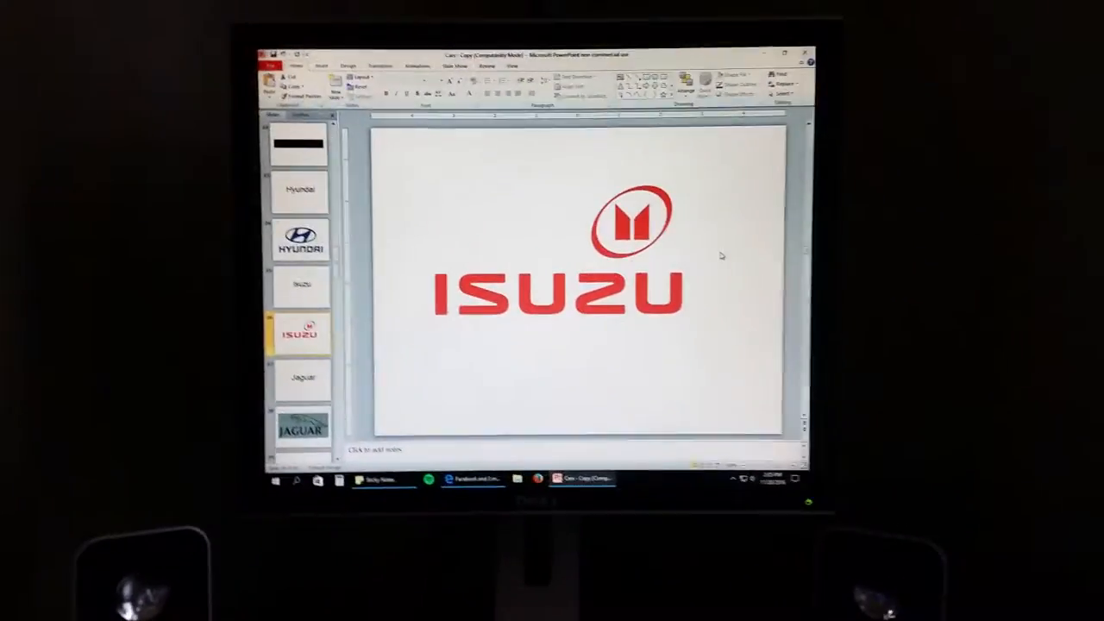
# Advance past the Jeep logo and Mercedes Benz name slides to the Mercedes-Benz logo slide.
pyautogui.click(302, 377)
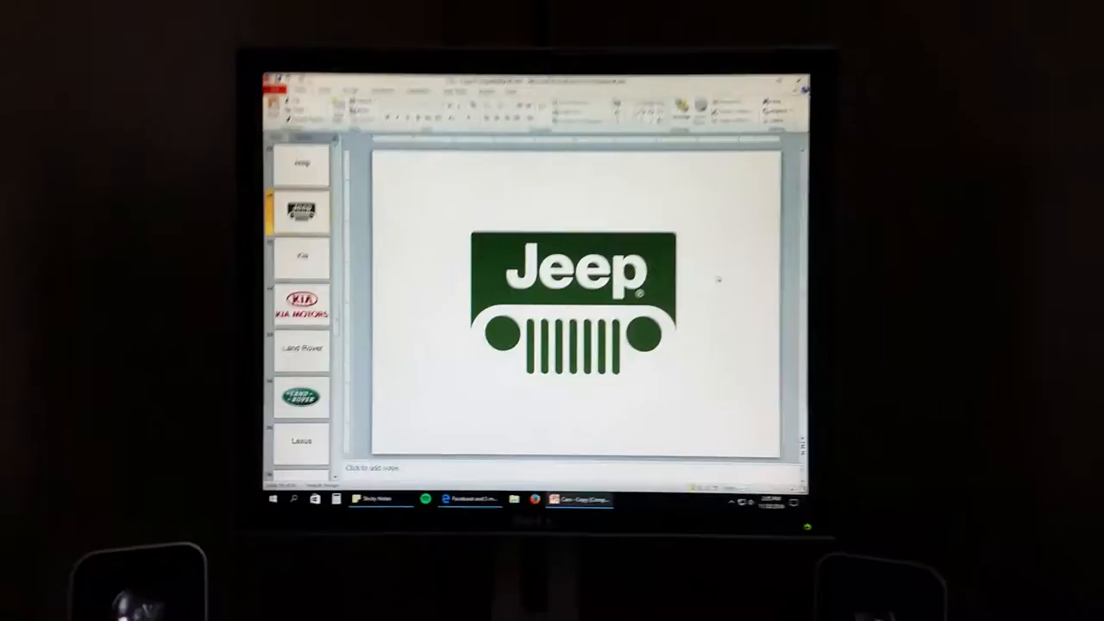
pyautogui.click(301, 256)
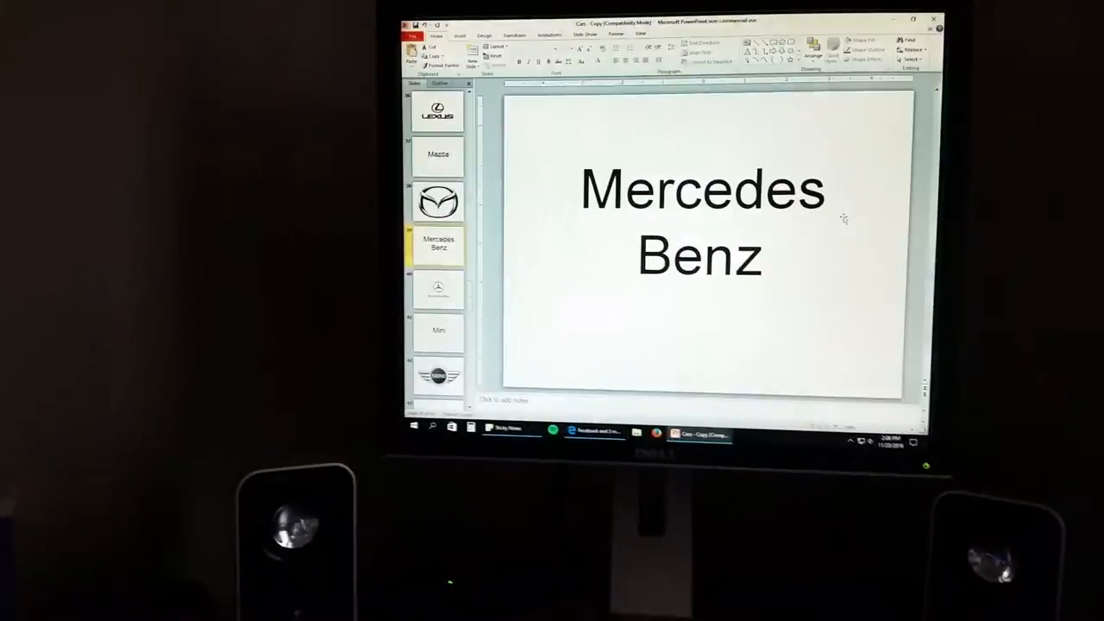
pyautogui.click(438, 289)
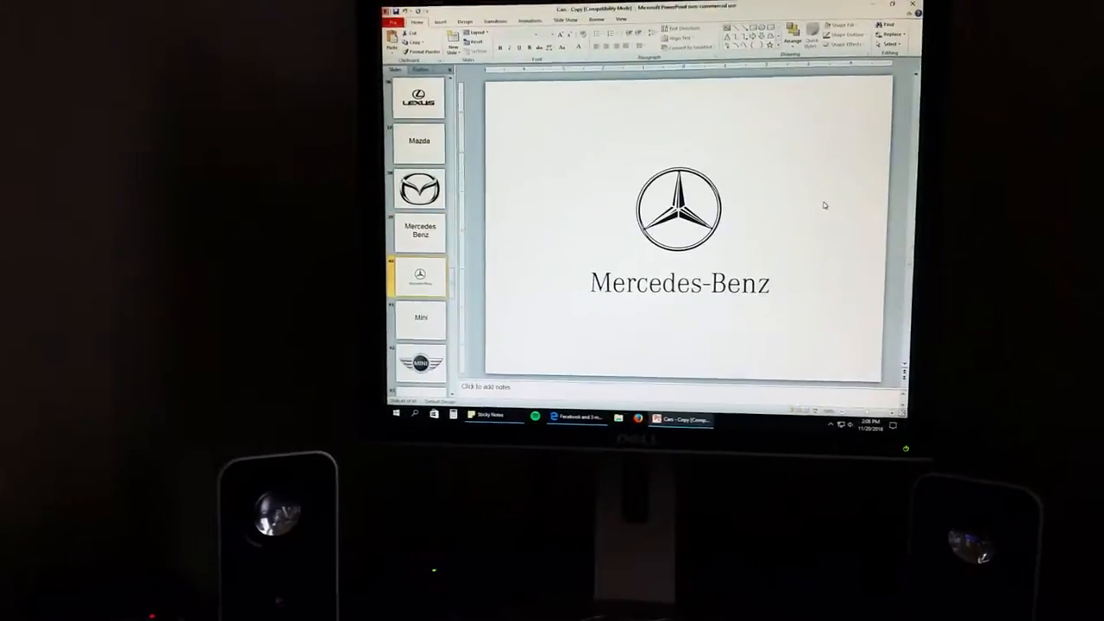